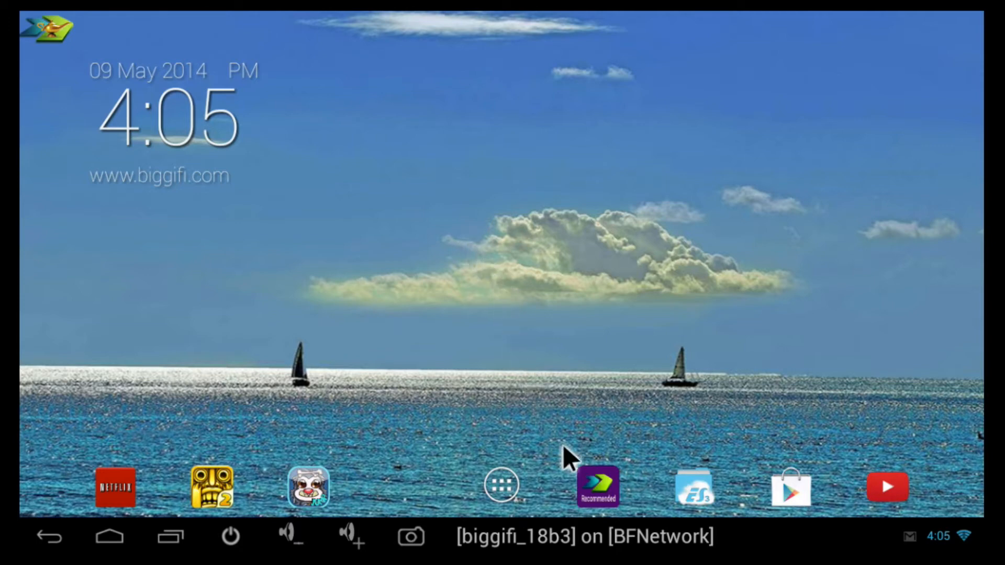
mouse_move(599, 497)
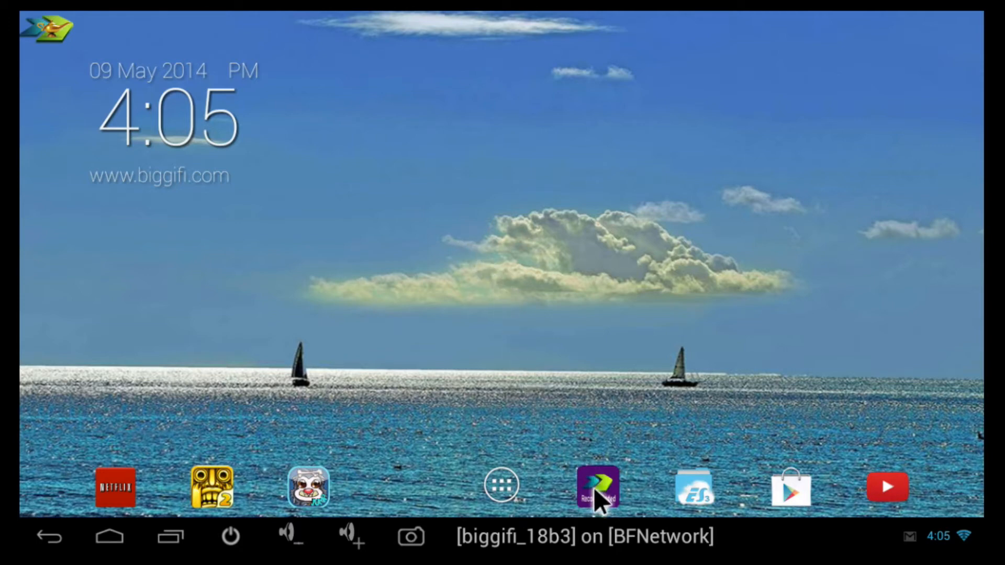
mouse_move(507, 497)
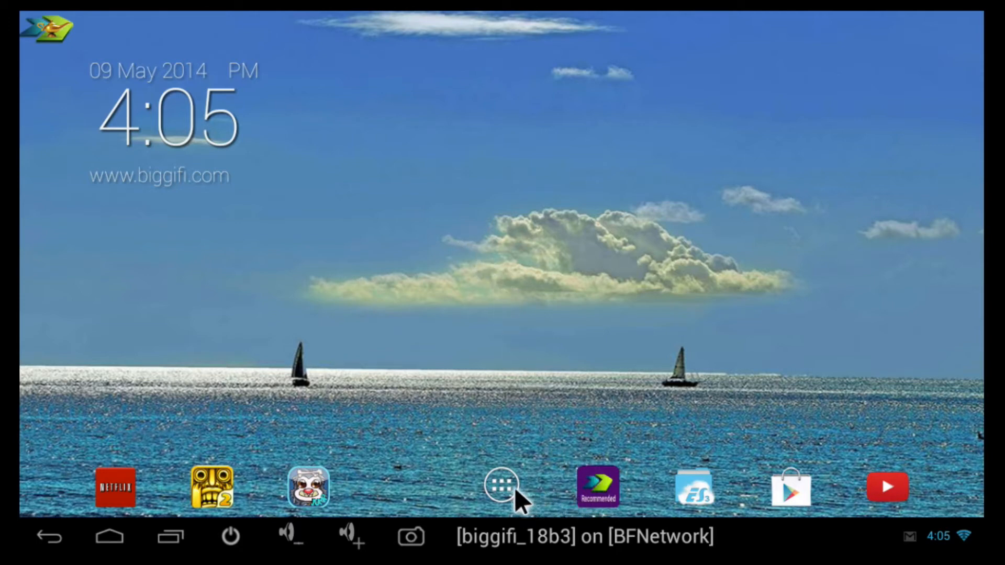
mouse_move(231, 192)
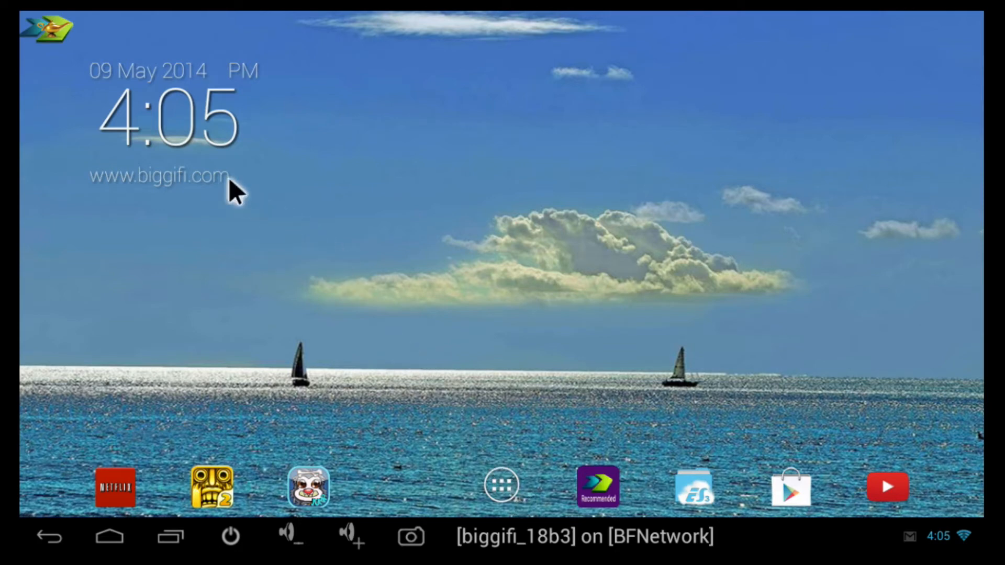
mouse_move(53, 50)
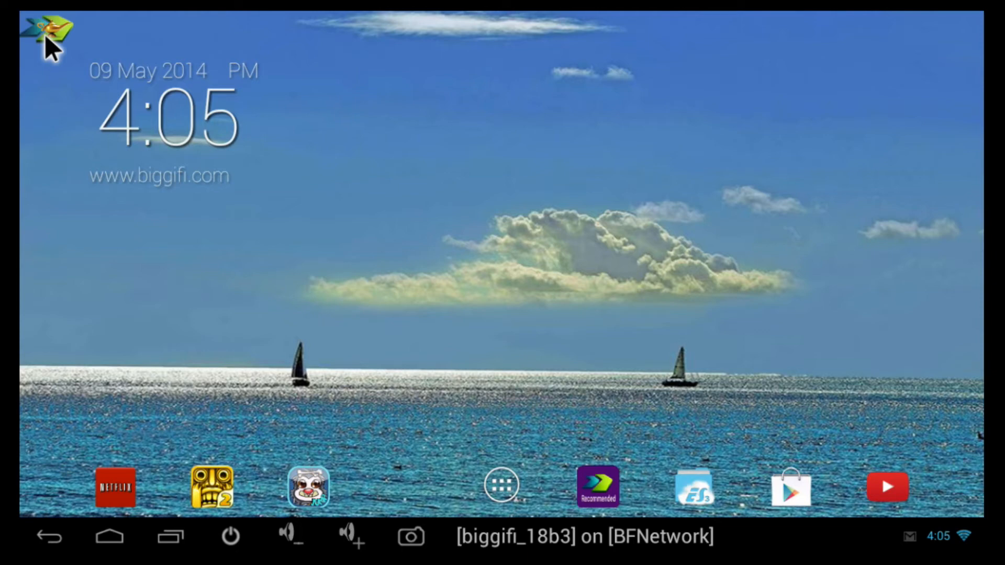
Step: Open the BiggiFi apps panel and choose the Recommended Apps collection
left_click(44, 30)
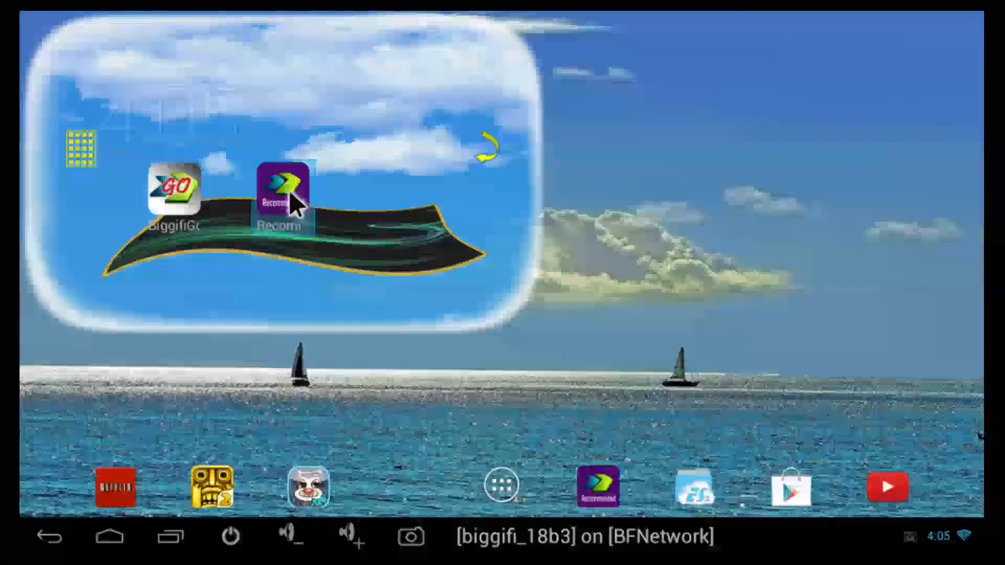
left_click(280, 195)
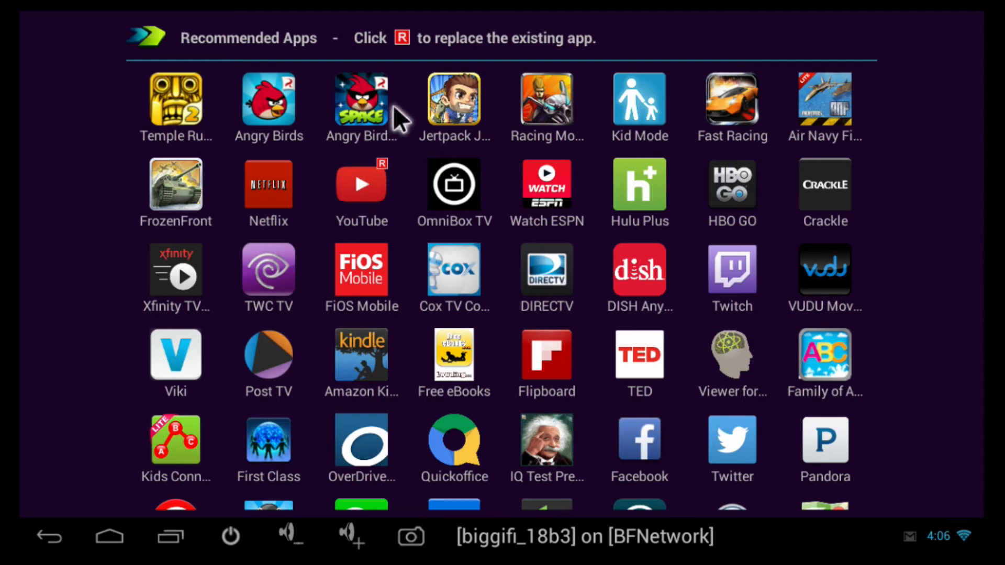
mouse_move(550, 115)
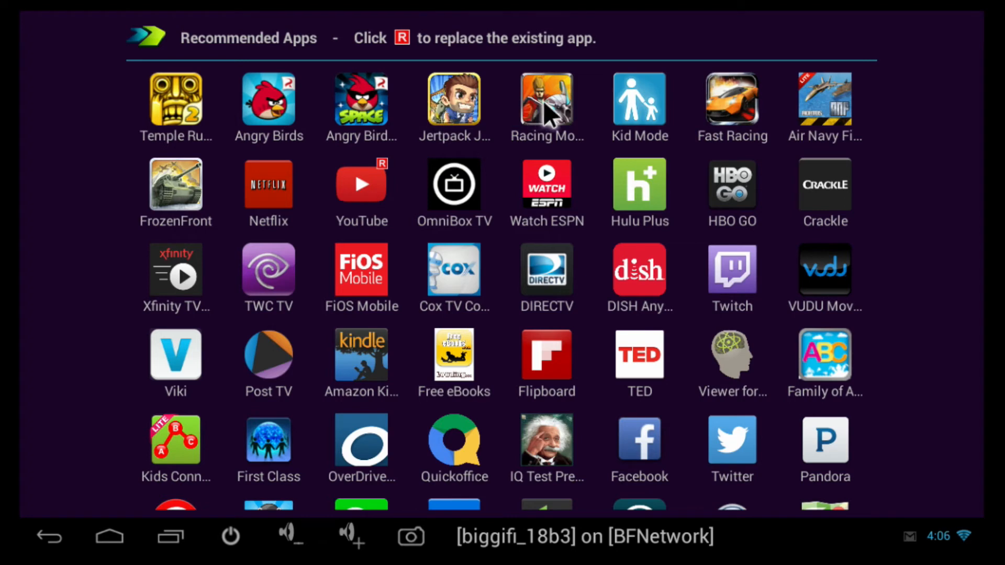
mouse_move(557, 119)
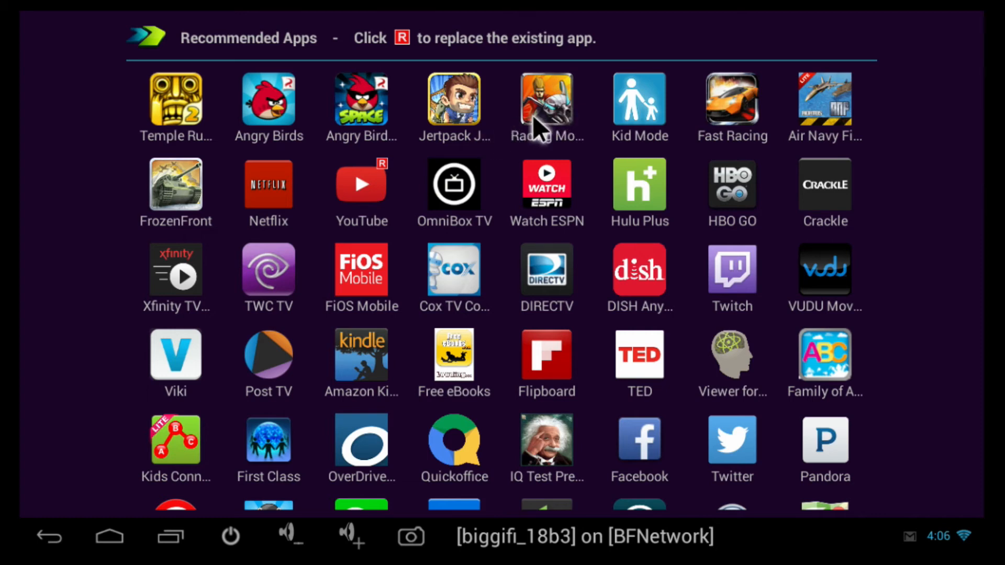
mouse_move(481, 208)
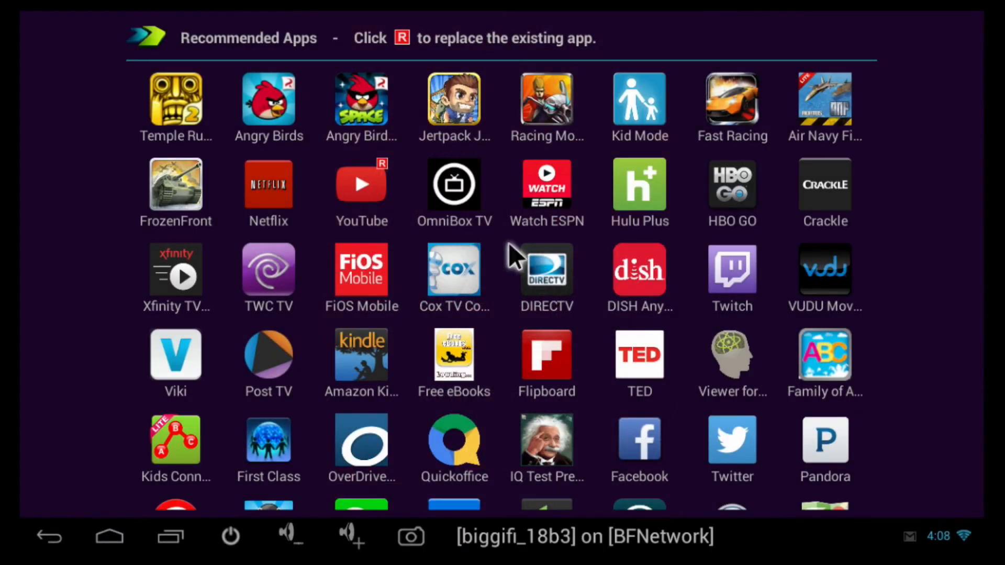
mouse_move(484, 206)
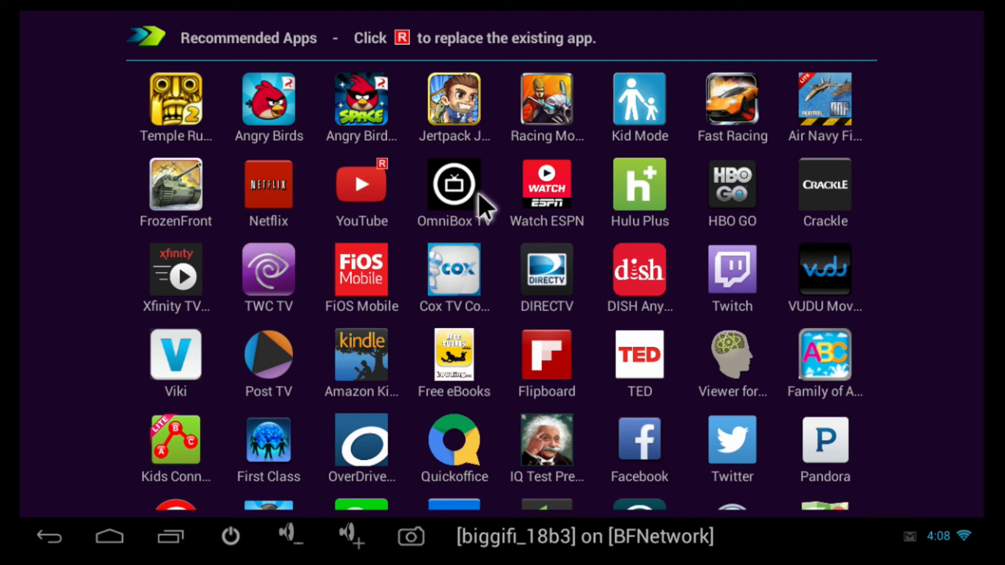
mouse_move(484, 205)
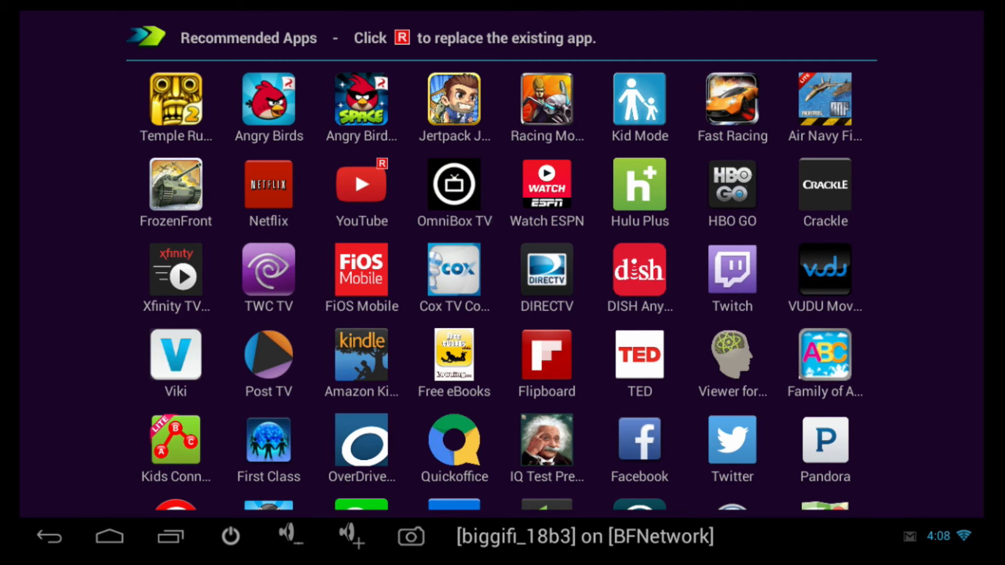
mouse_move(449, 179)
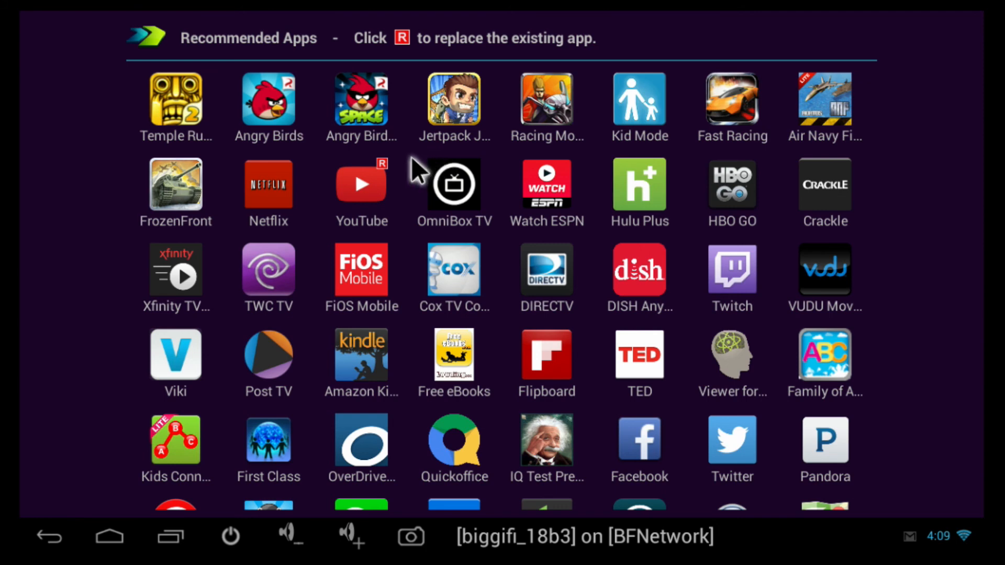
mouse_move(403, 178)
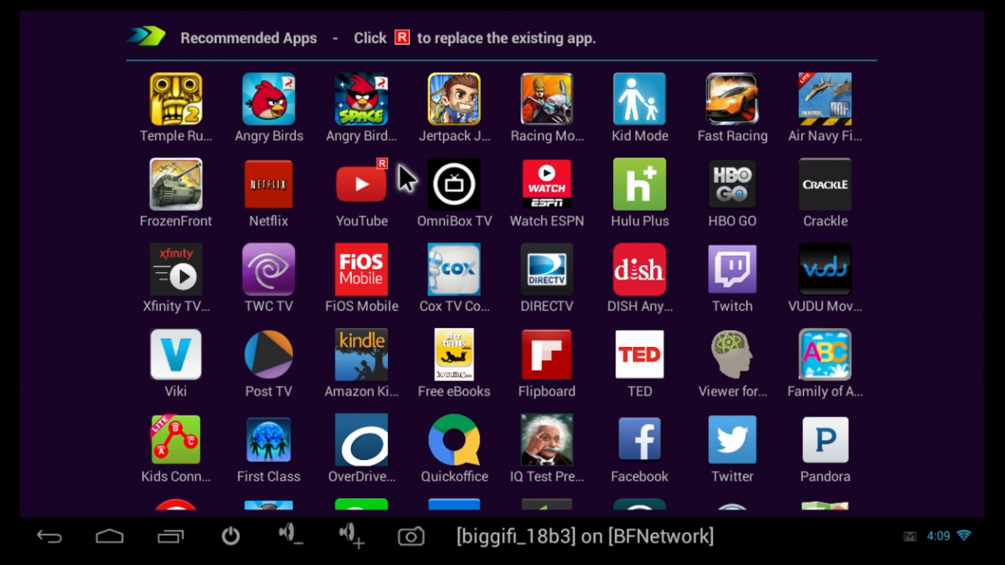
mouse_move(386, 184)
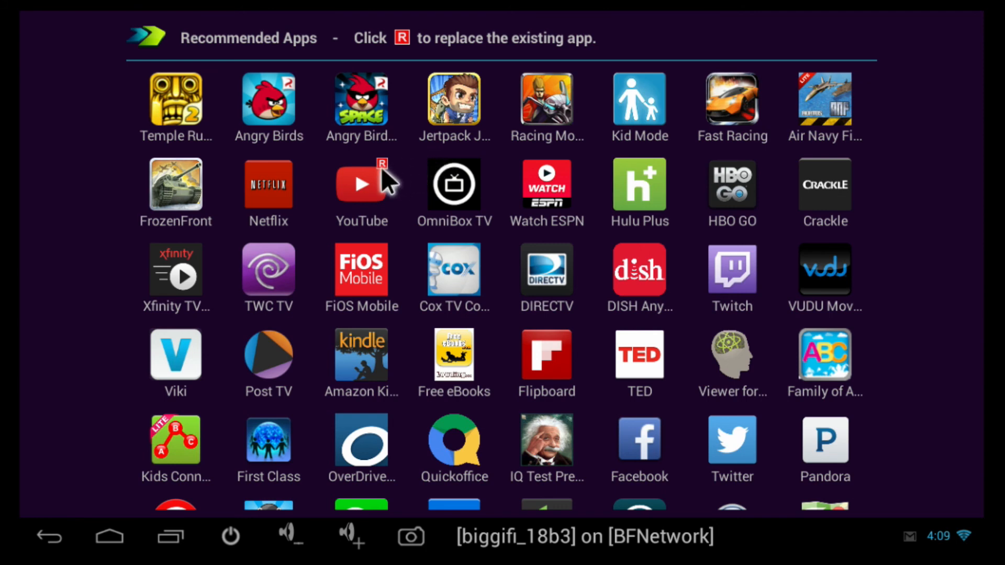
Step: Use the red R badge on the YouTube icon to request replacing it
left_click(382, 169)
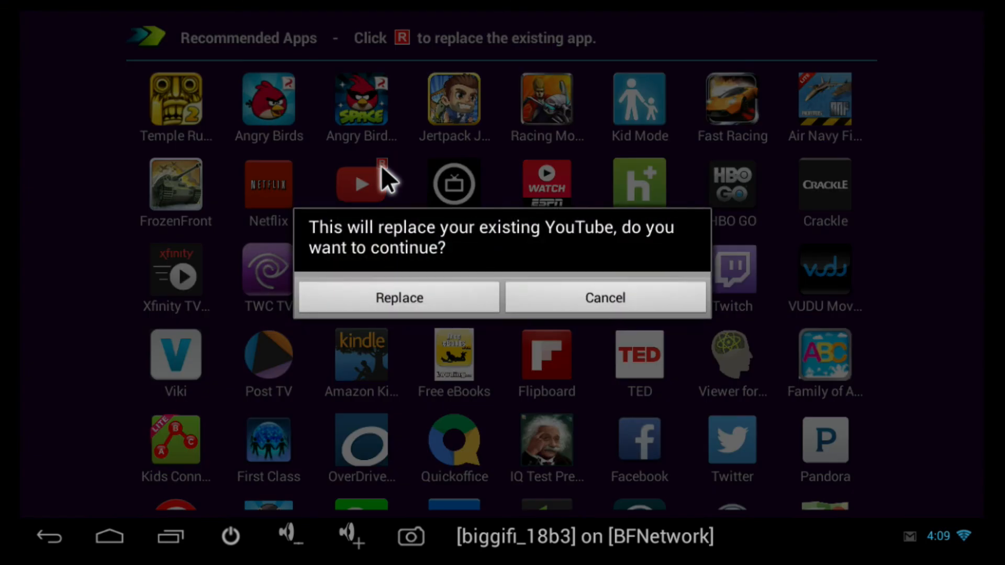
mouse_move(385, 305)
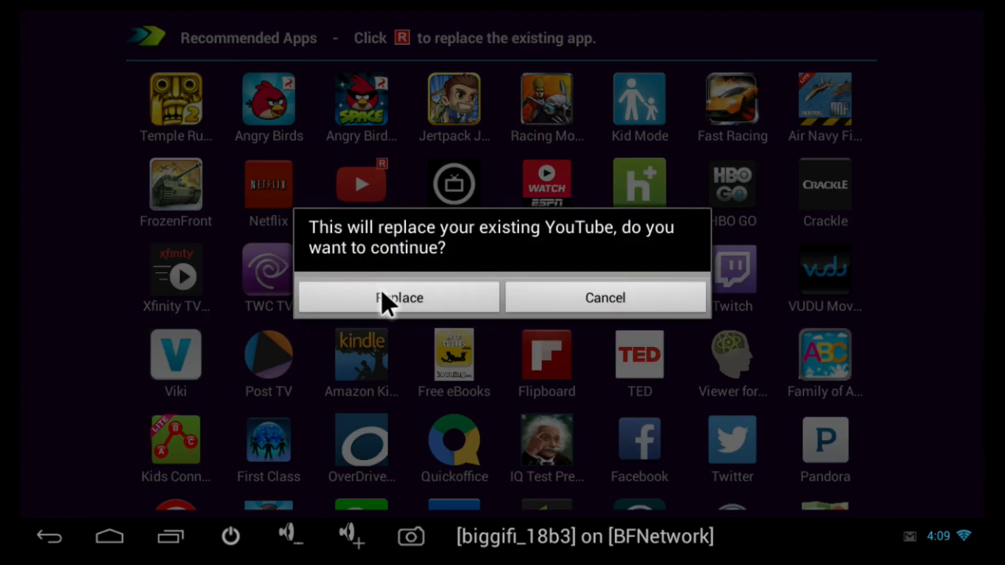